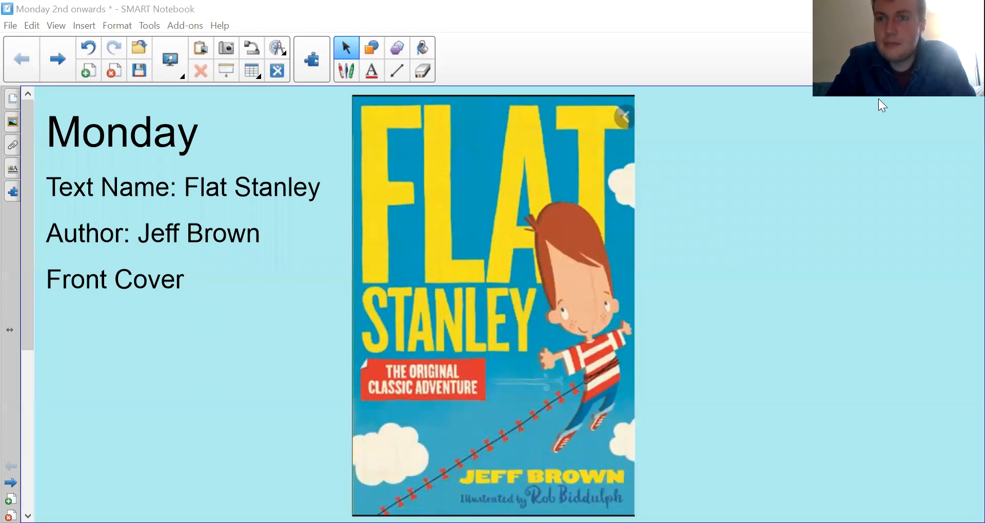
mouse_move(863, 257)
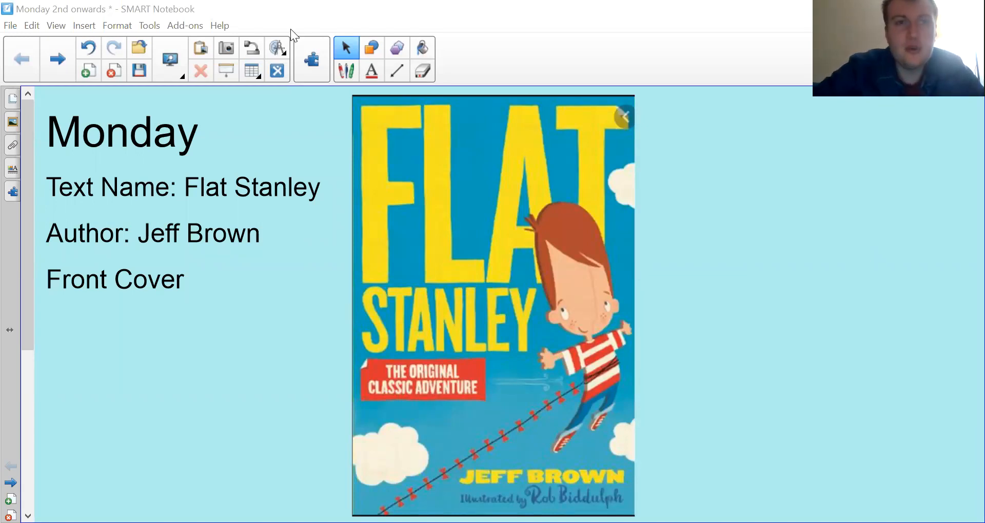
mouse_move(791, 330)
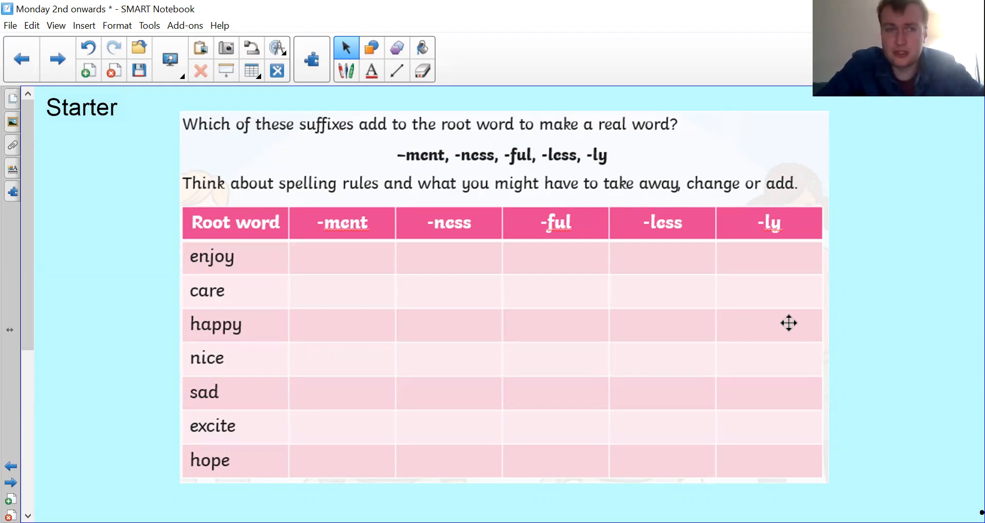
mouse_move(216, 434)
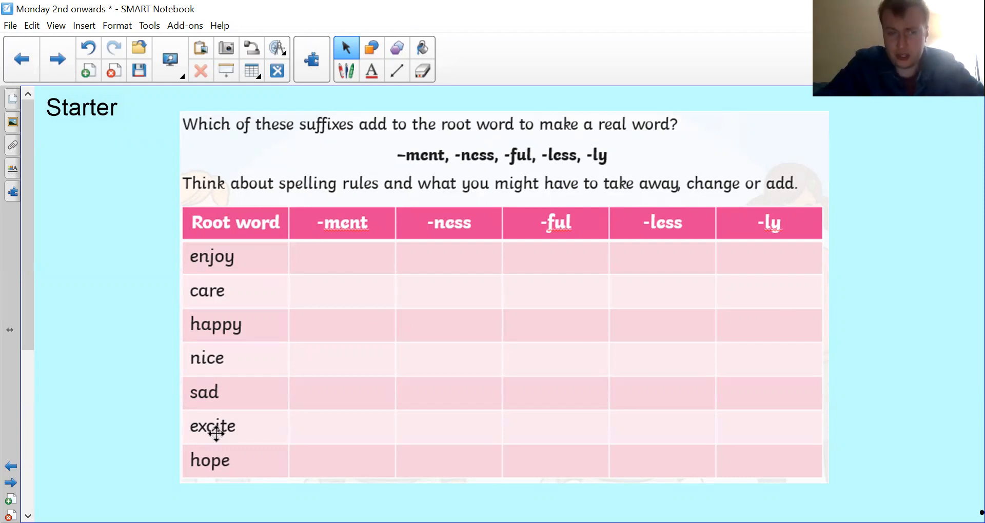
mouse_move(126, 386)
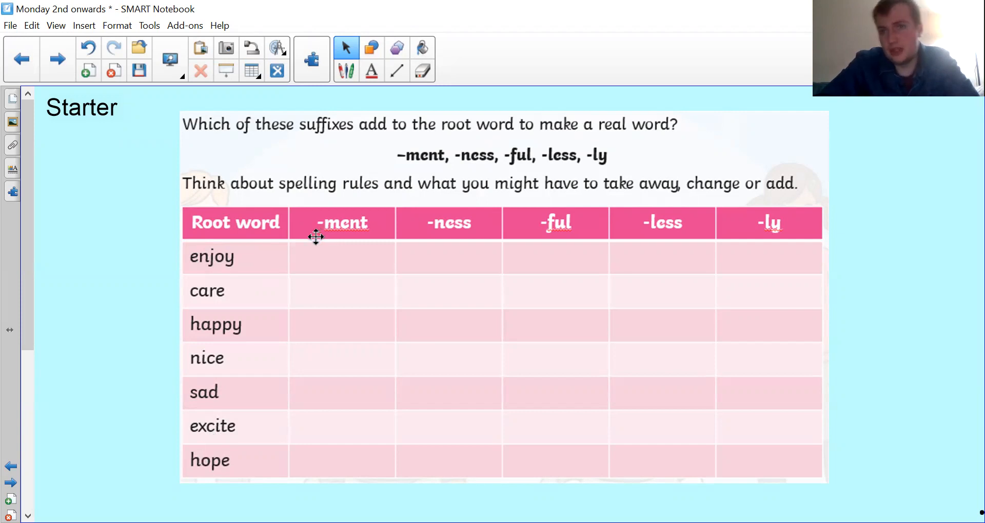
mouse_move(425, 243)
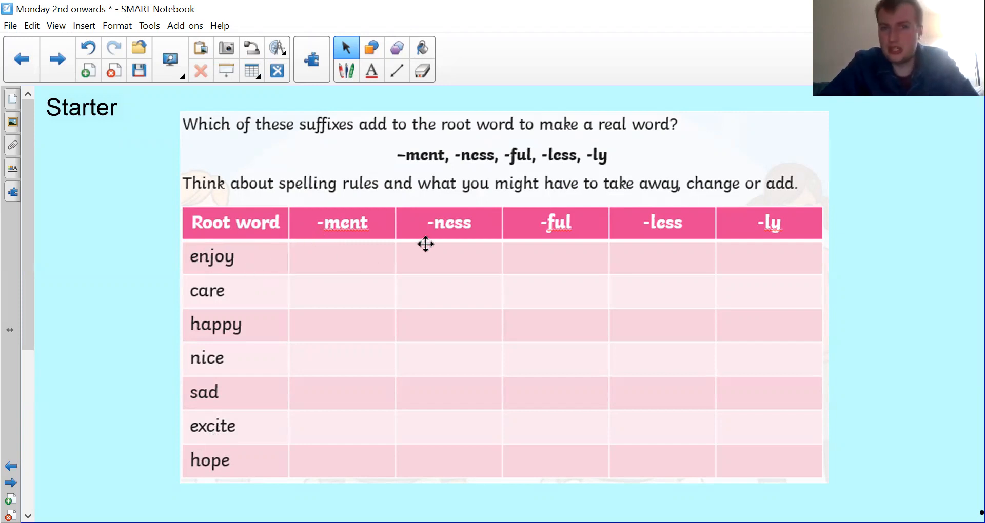
mouse_move(504, 252)
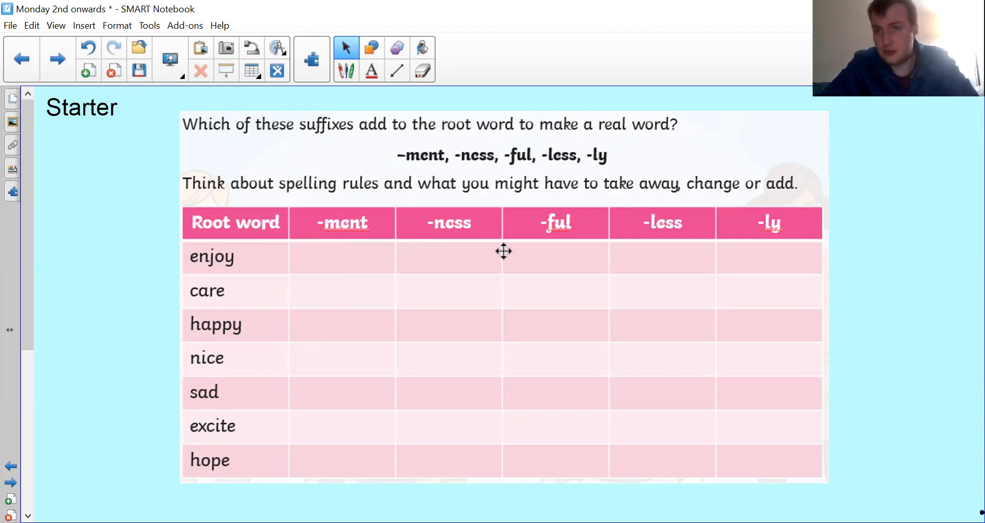
mouse_move(271, 295)
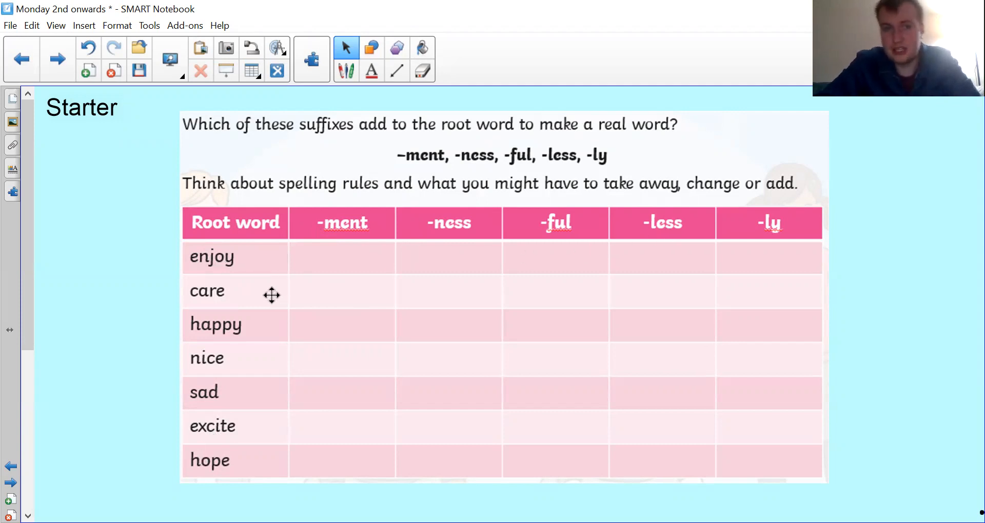
mouse_move(194, 280)
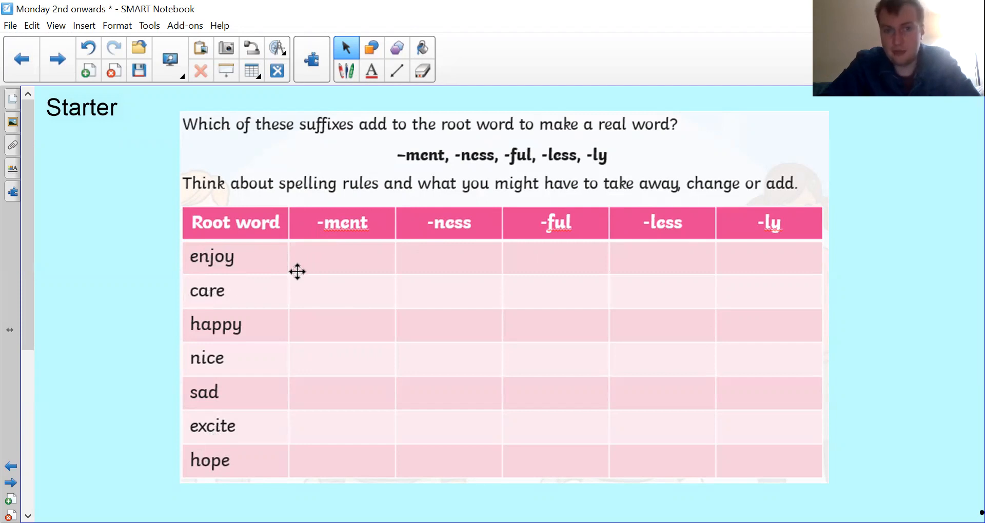
mouse_move(318, 319)
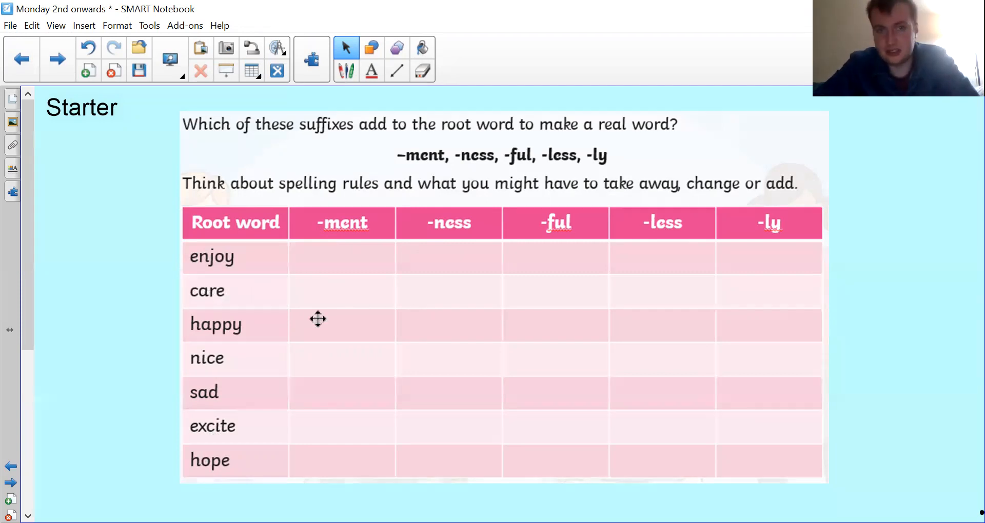
mouse_move(274, 297)
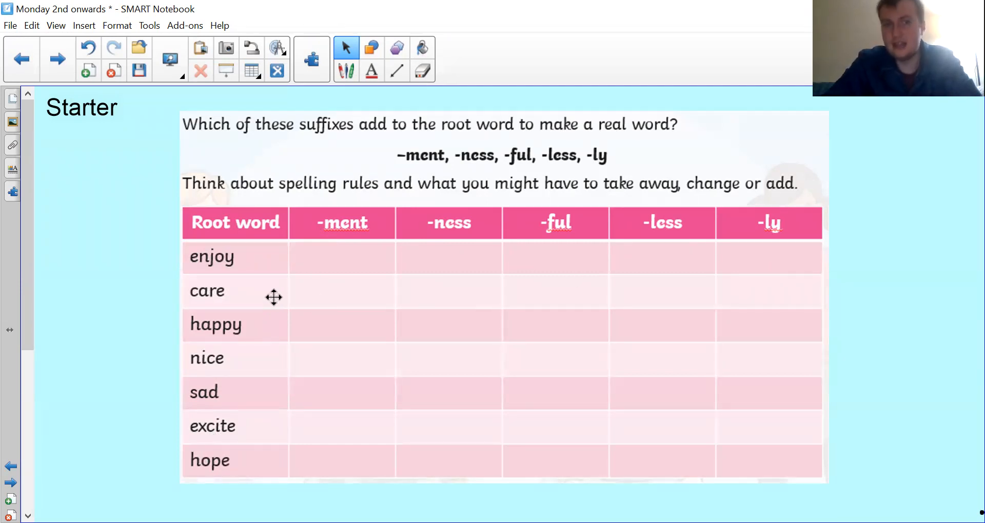
mouse_move(292, 344)
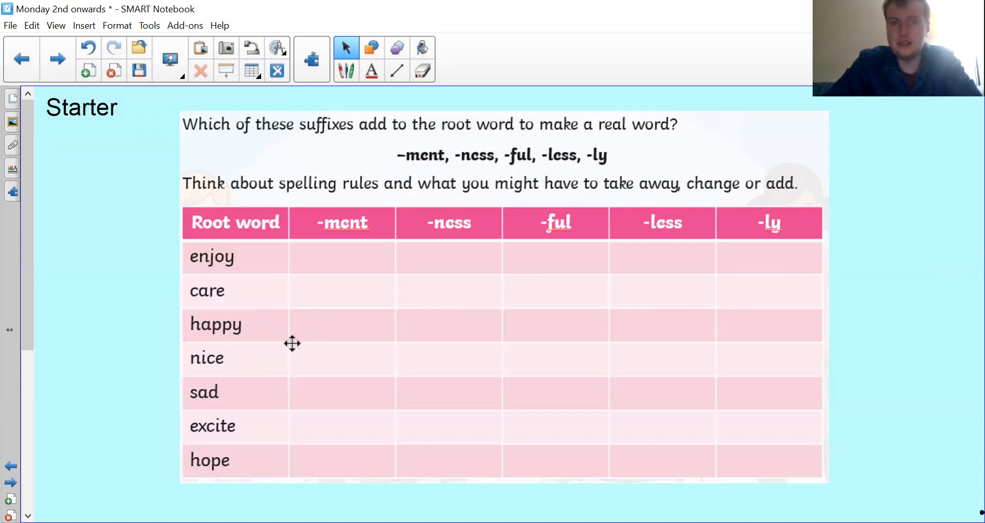
mouse_move(138, 323)
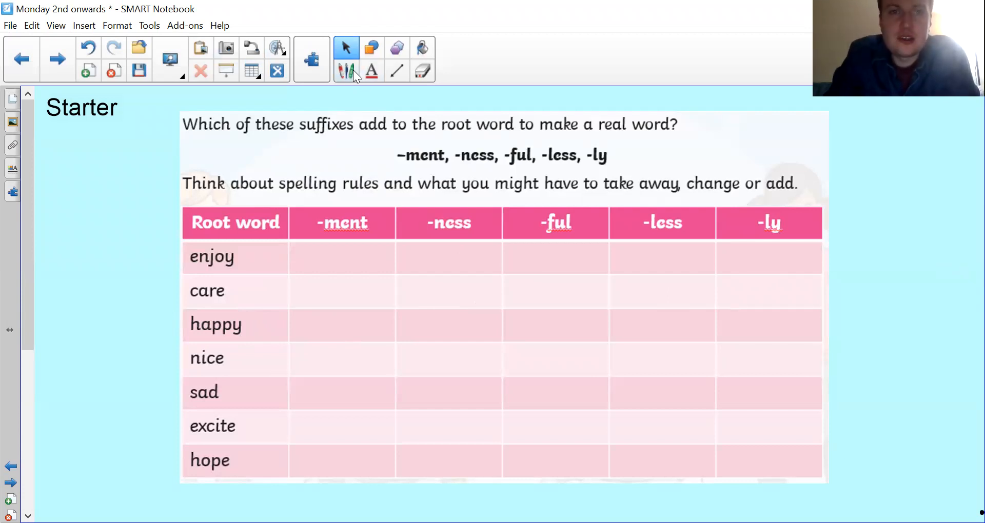
Tick the valid suffixes with the pen, including -ment for excite, then return to Select
click(346, 70)
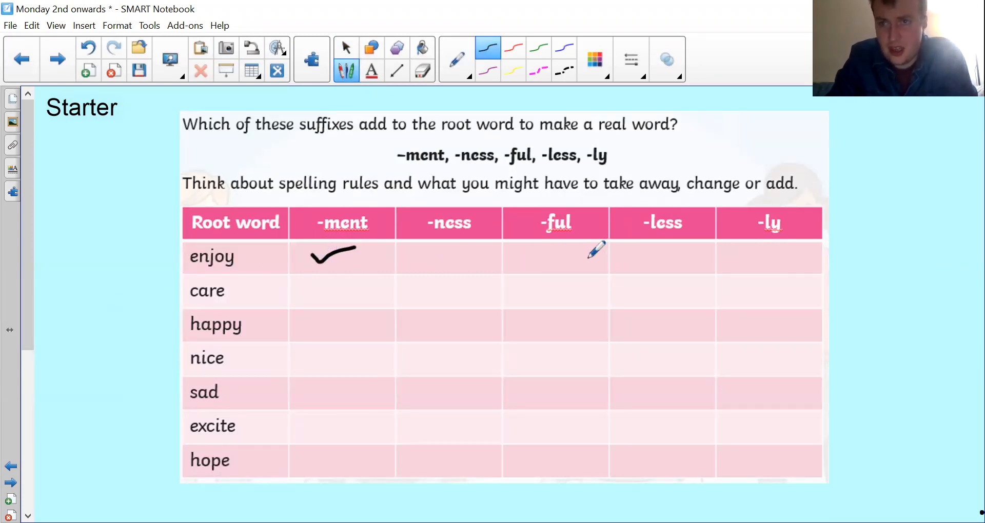
mouse_move(250, 288)
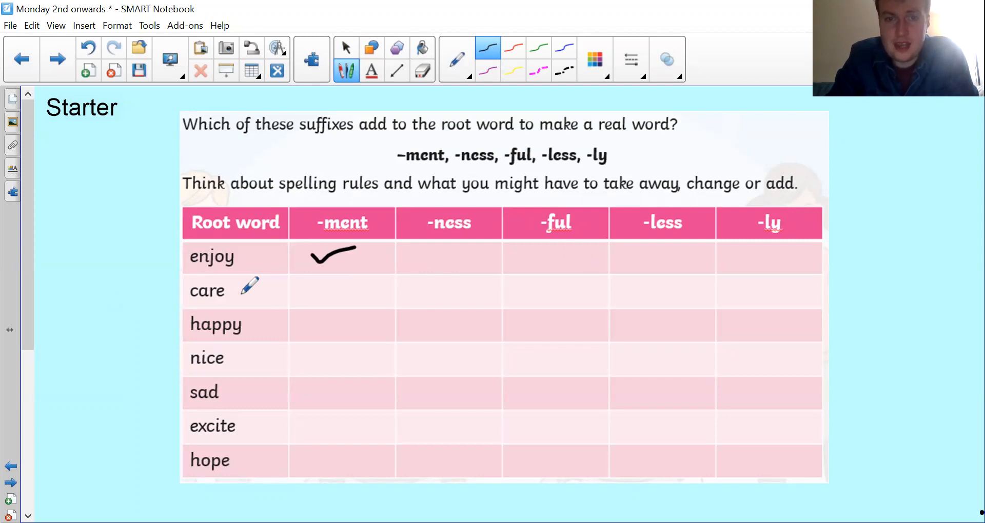
mouse_move(582, 274)
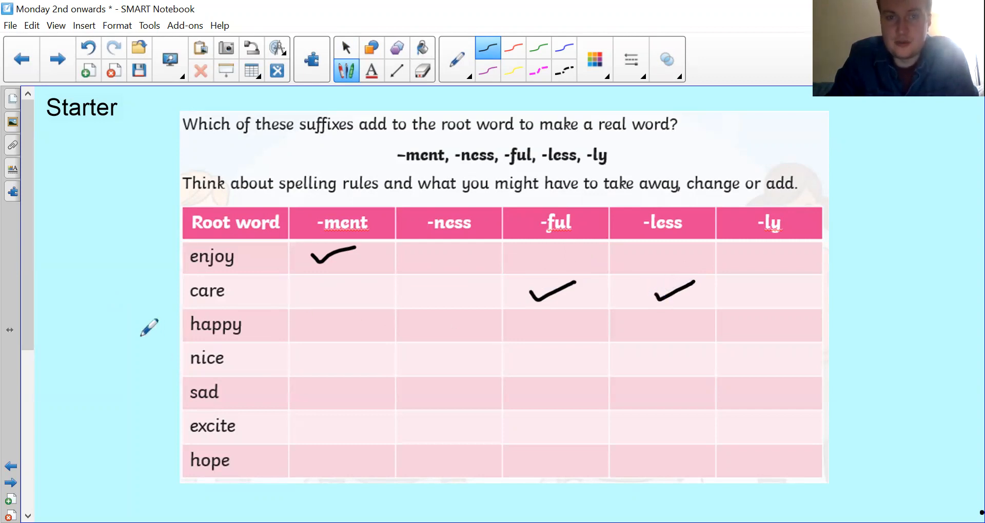
mouse_move(487, 308)
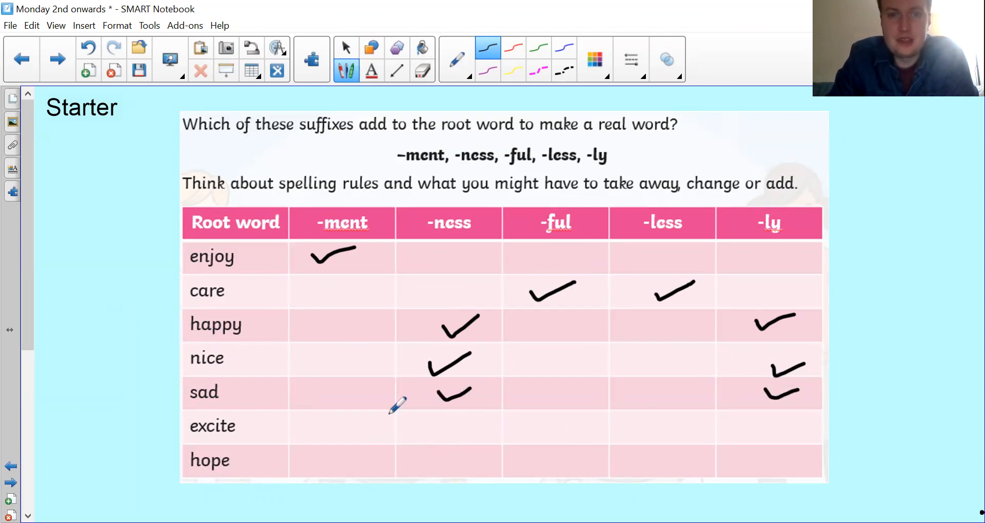
drag(388, 408, 361, 420)
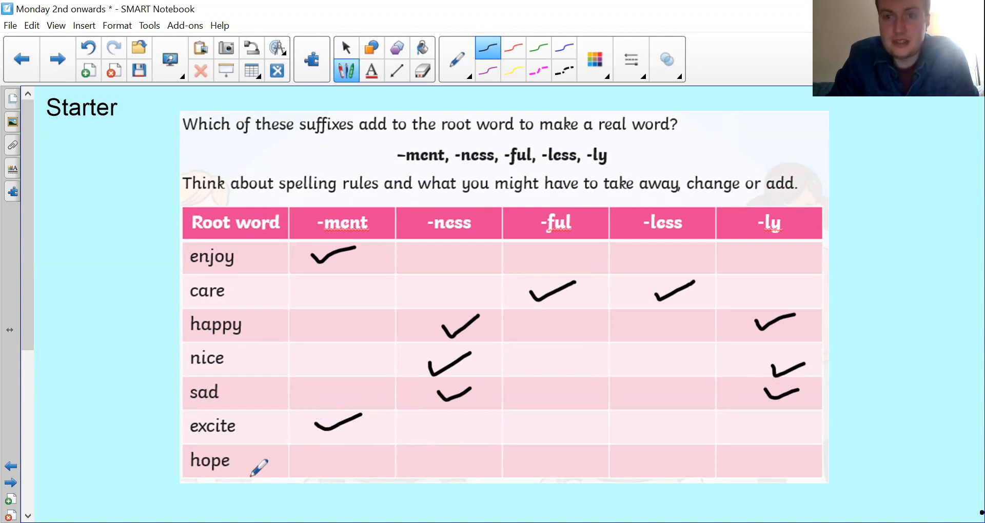
mouse_move(365, 467)
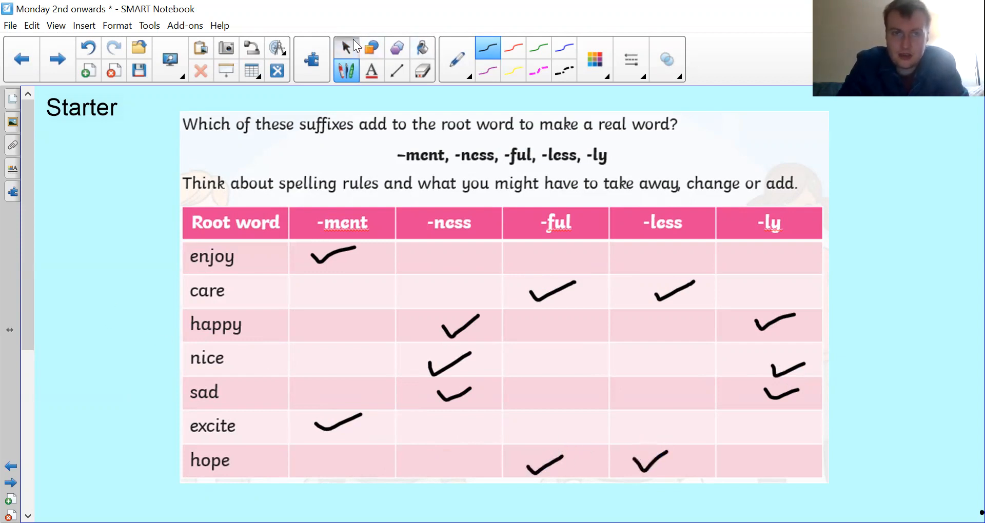
click(346, 48)
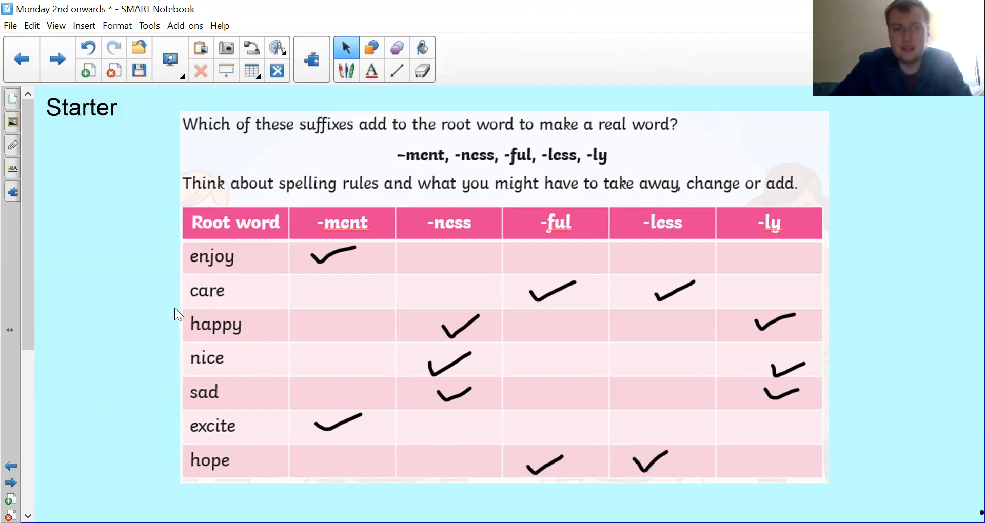
mouse_move(561, 299)
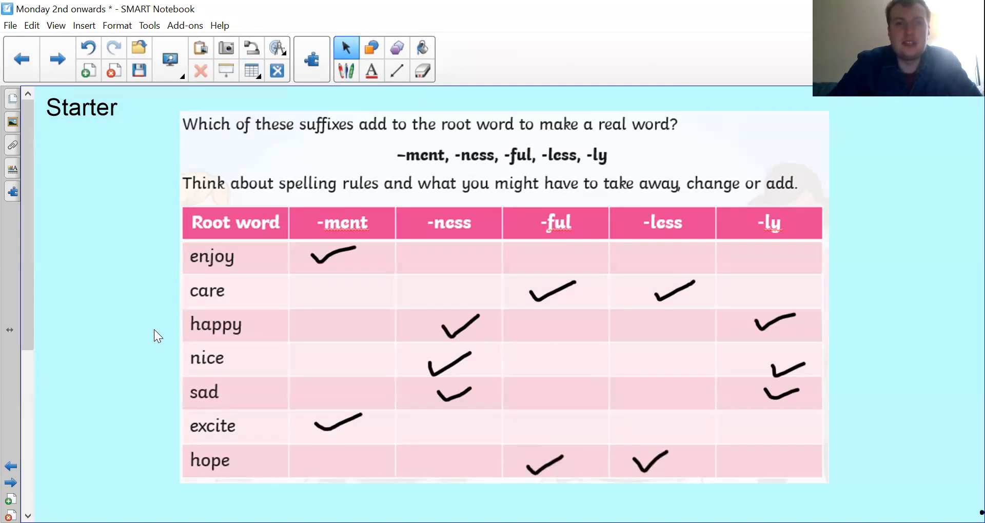
click(55, 59)
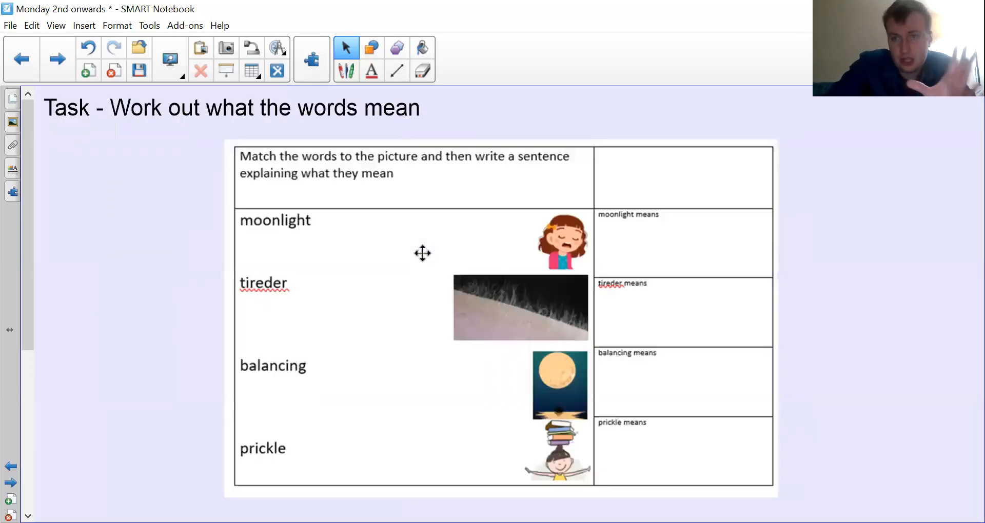
Advance to the Stretch page listing pitch-dark, creaking and other words
click(56, 58)
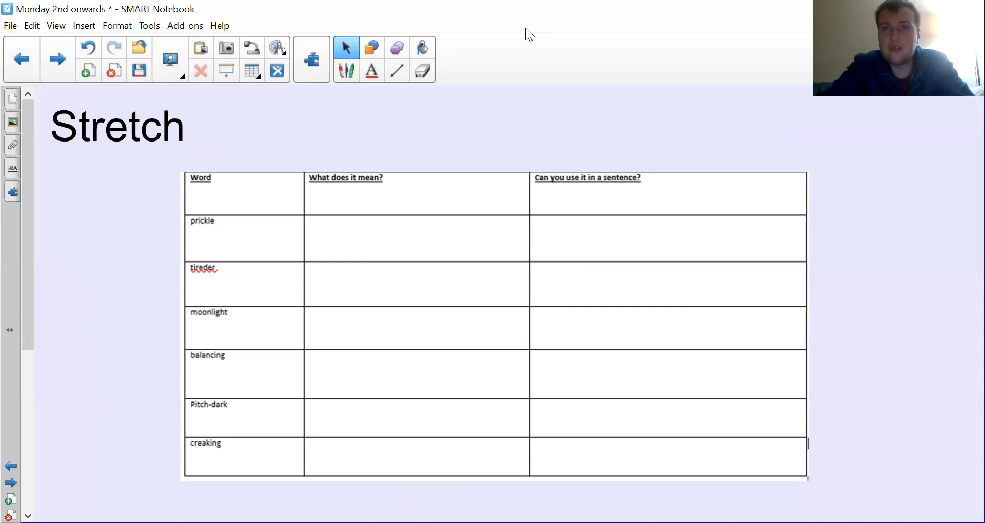
mouse_move(599, 48)
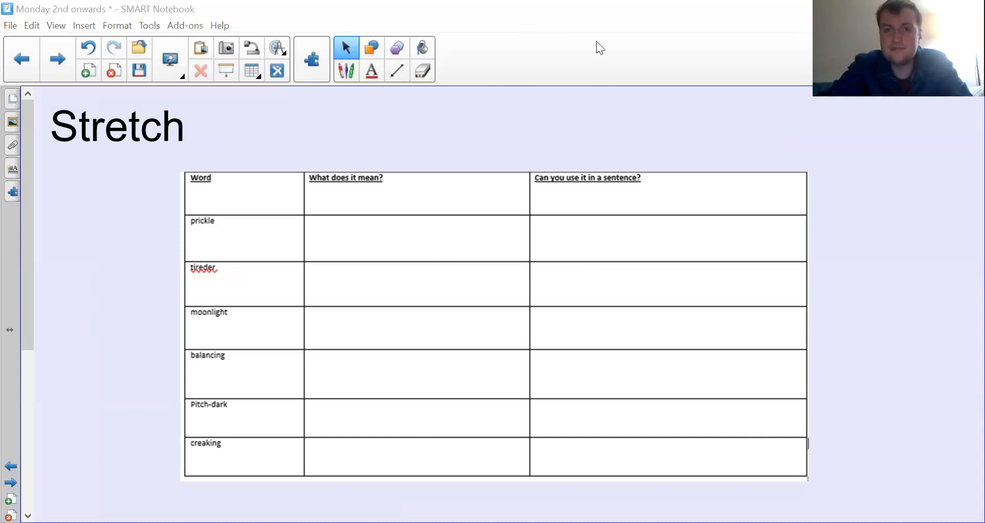